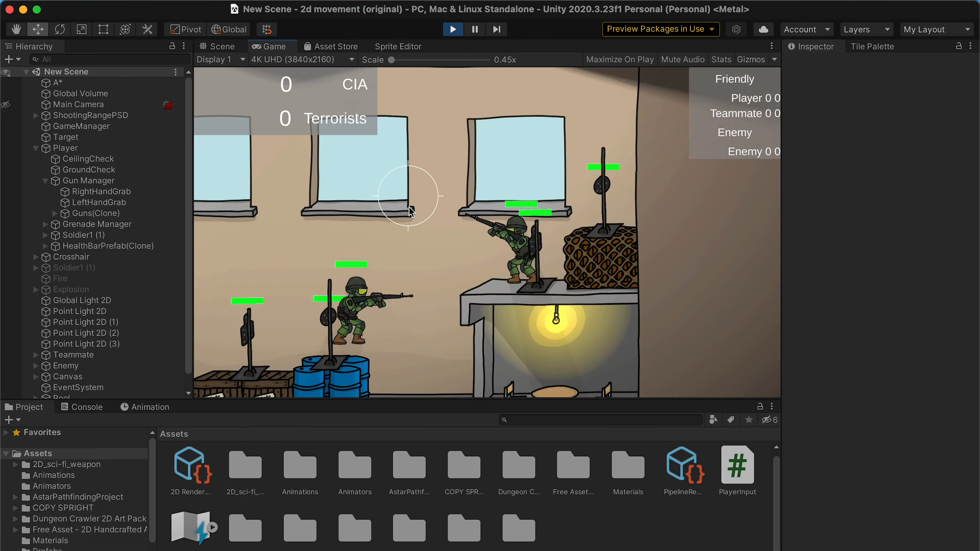
Stop test-firing in the running game and play the Soldier Idle clip in the Animation window
click(87, 407)
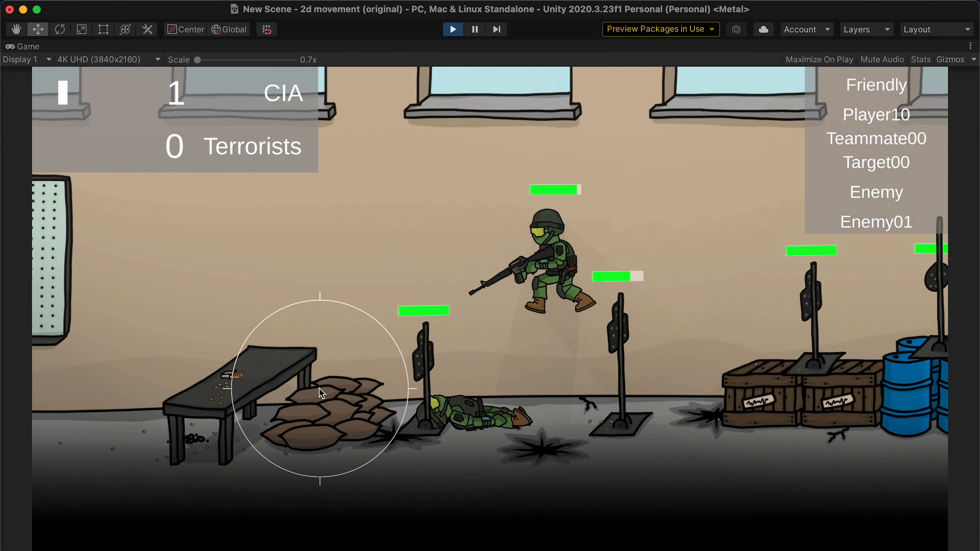
click(453, 29)
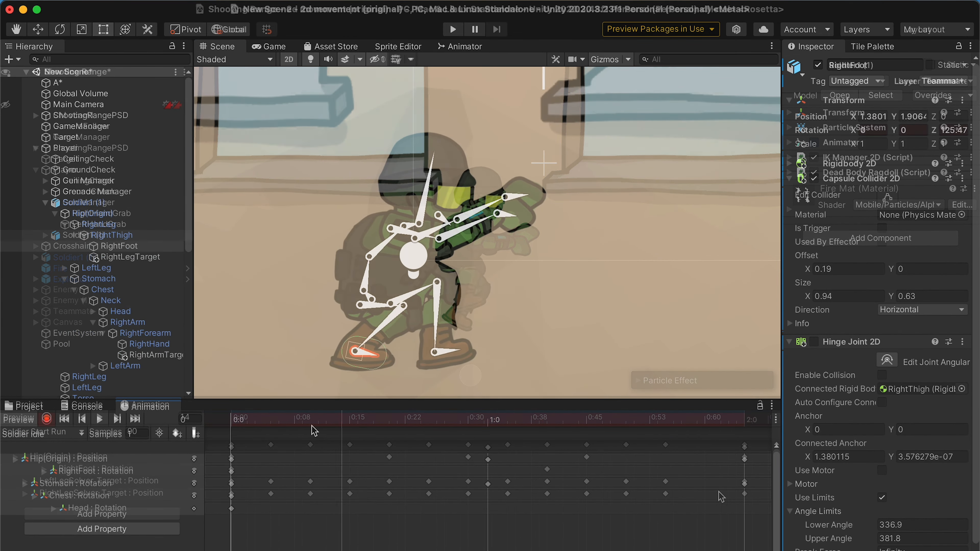
click(99, 420)
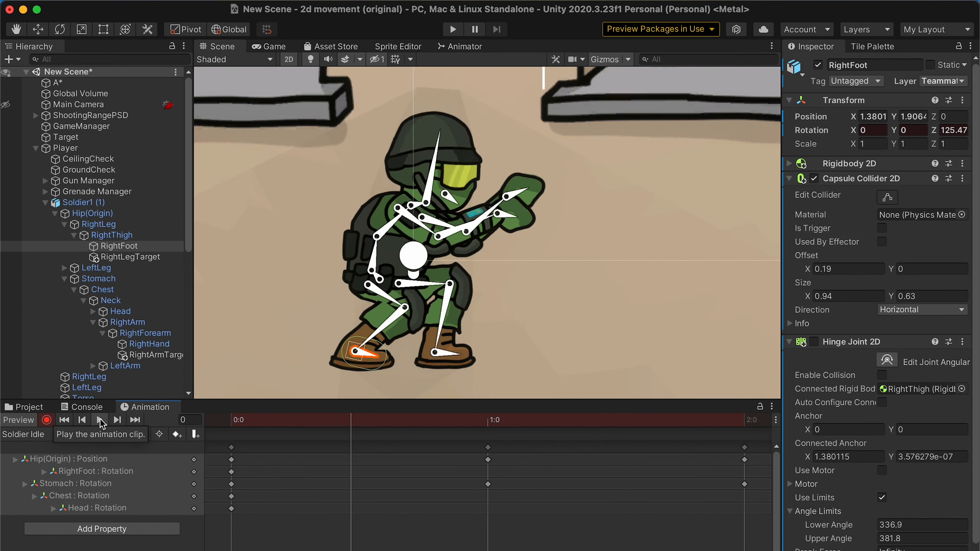
click(451, 28)
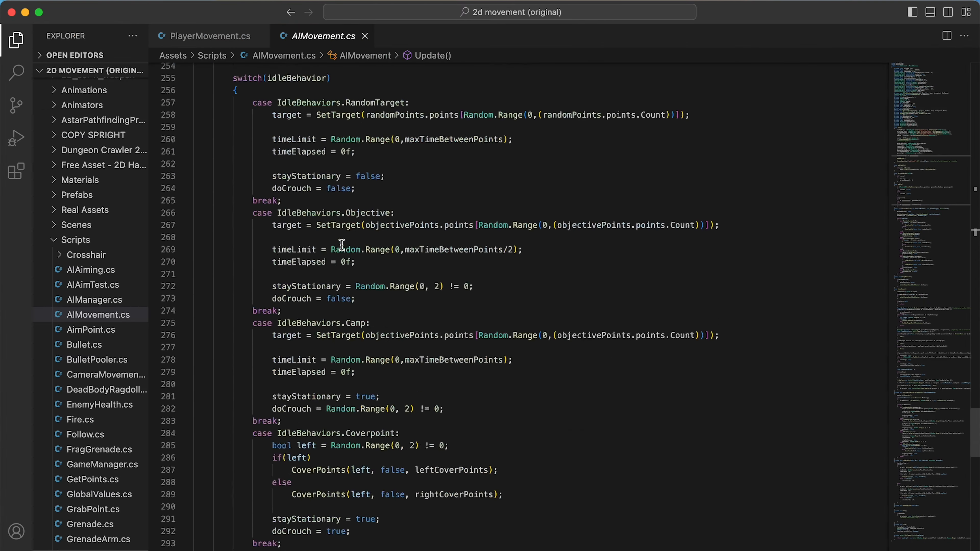
Scroll AIMovement.cs up to the switch(idleBehavior) block
scroll(up, 3)
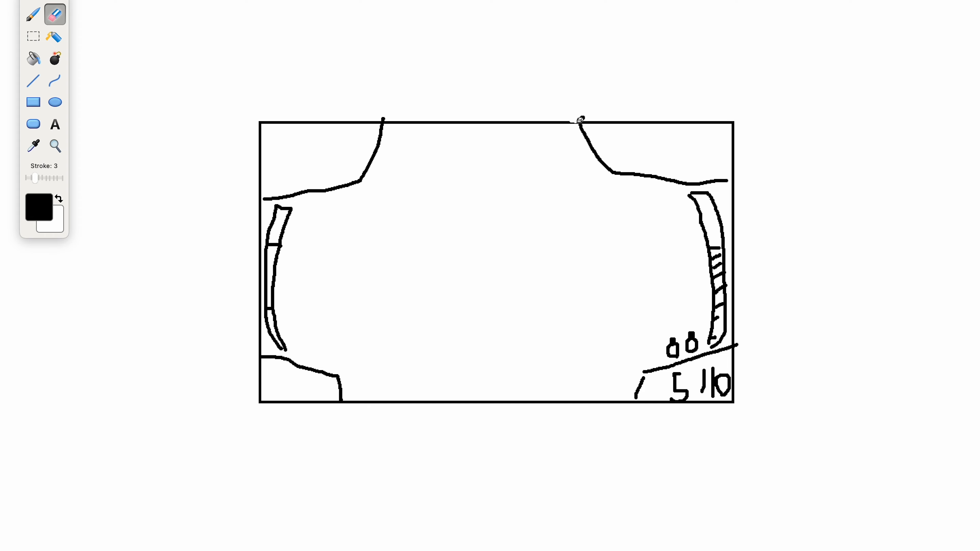
Pick the brush again and sketch freehand marks in the lower-left corner of the HUD mockup
click(32, 14)
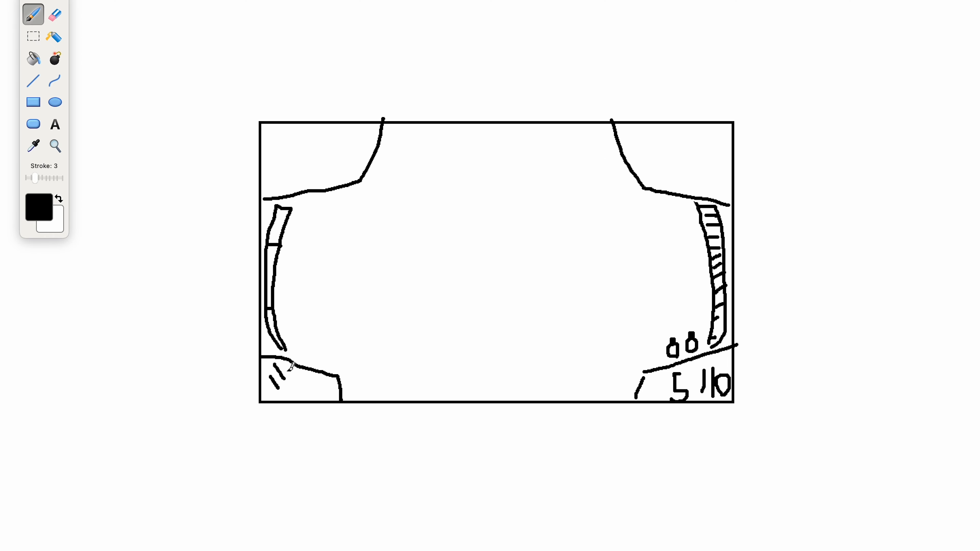
drag(269, 150, 338, 181)
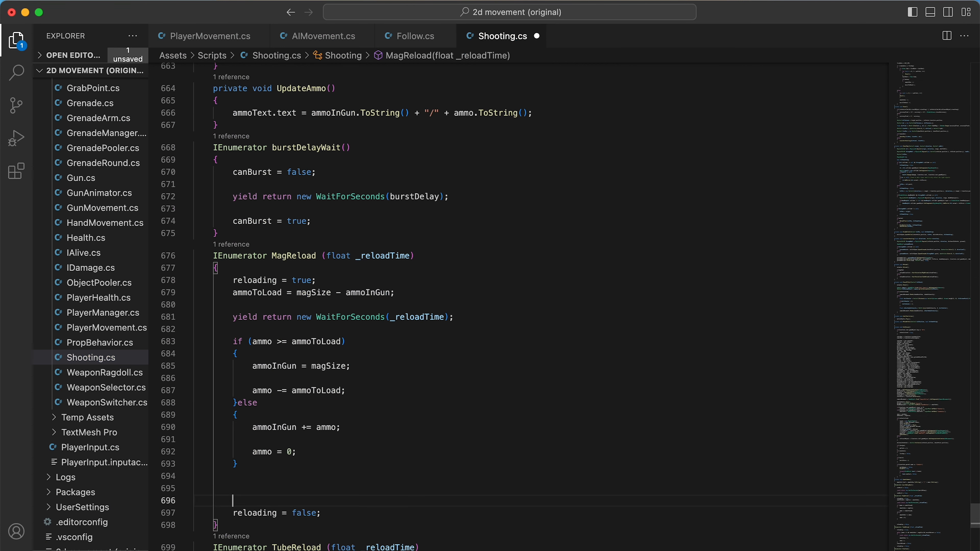
Scroll Shooting.cs down to the MagReload coroutine
scroll(down, 3)
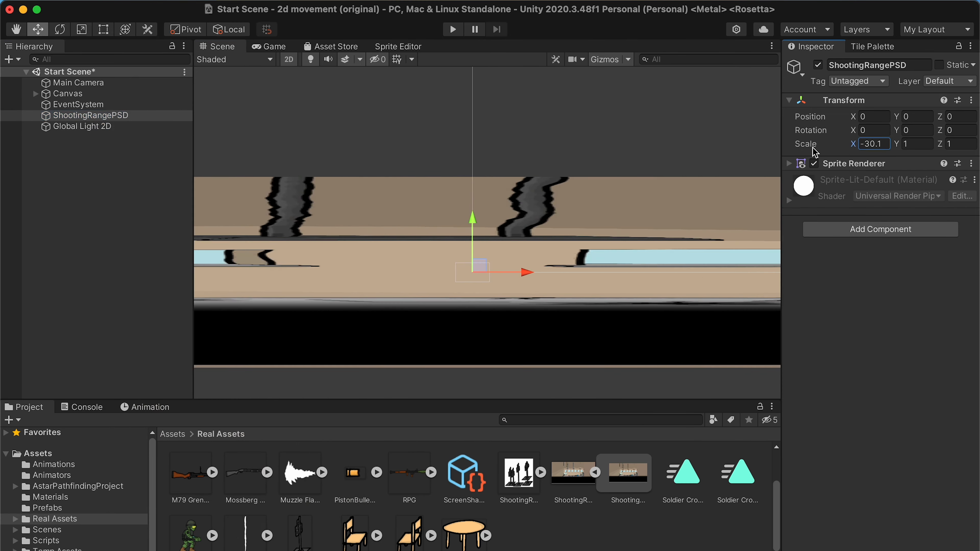
Thin the 2d Shooter title's outline to 0.08 and bring up the Canvas menu for another UI element
click(79, 82)
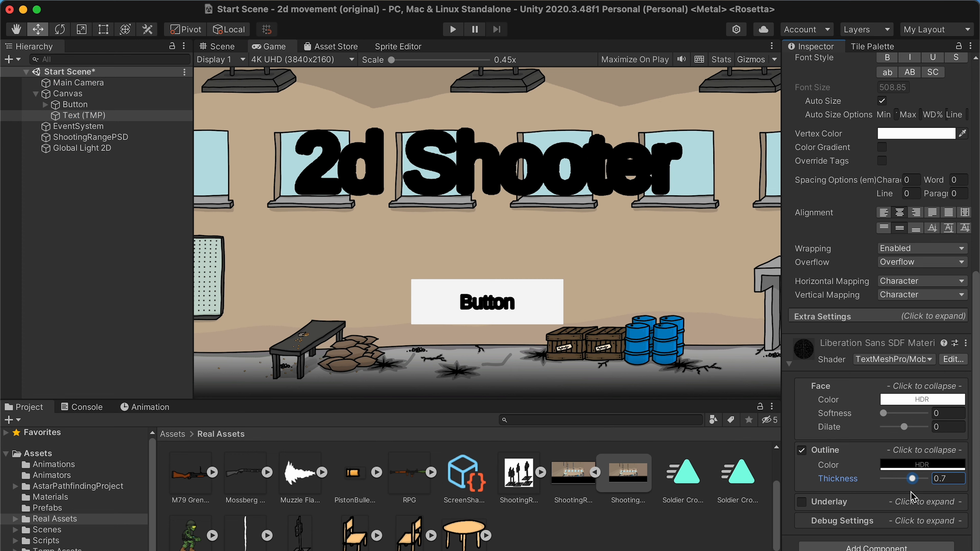
drag(911, 479, 888, 479)
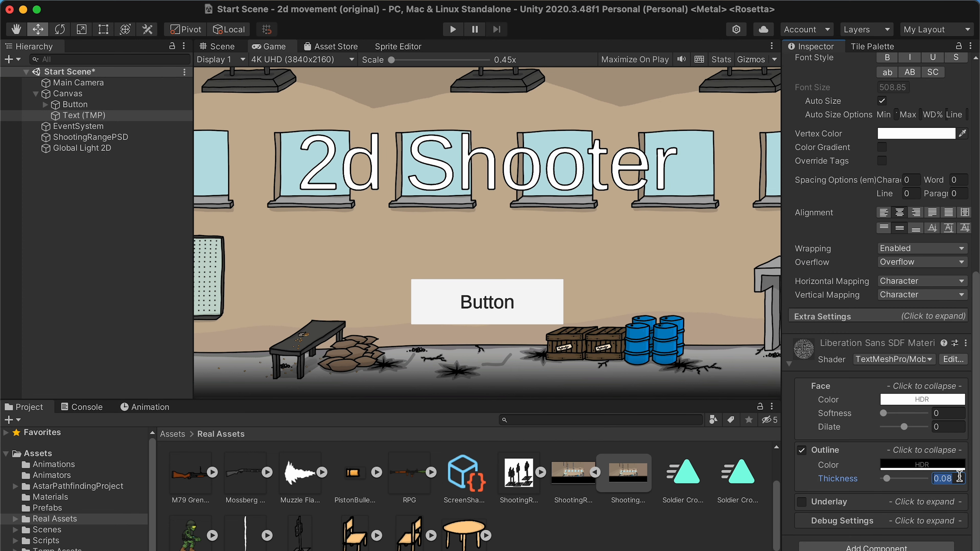
click(75, 105)
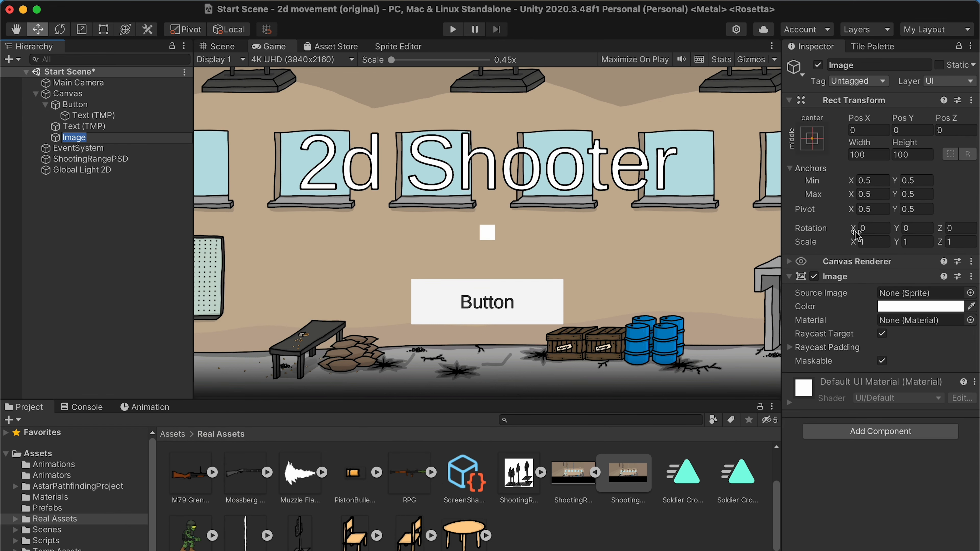
right_click(851, 100)
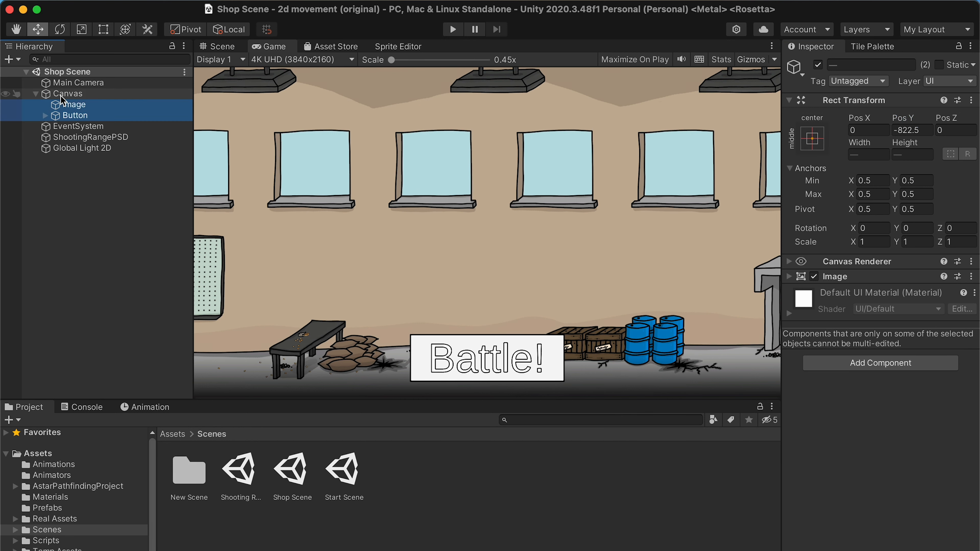
Add a UI Image under Canvas sized 1000 by 1500 with Pos Y -1200
right_click(74, 115)
text(250)
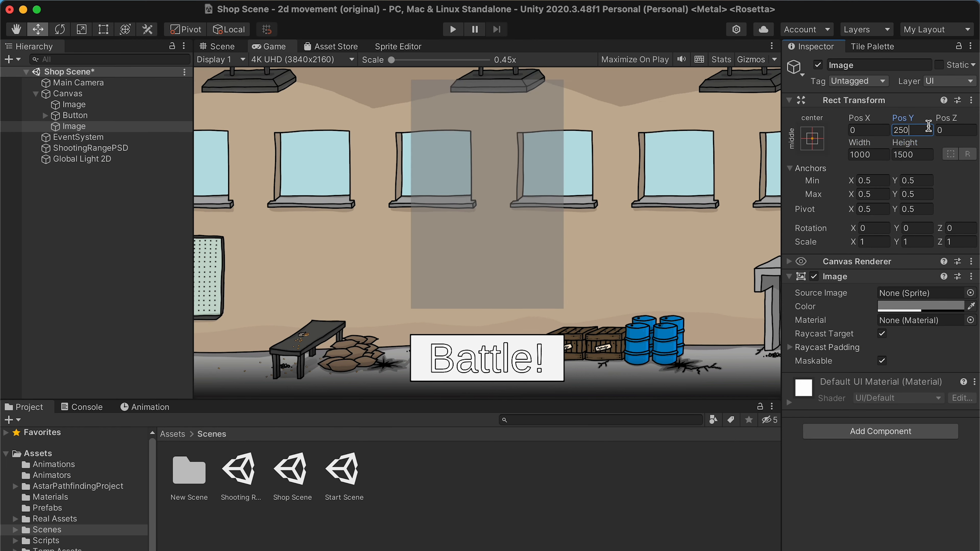
text(-1200)
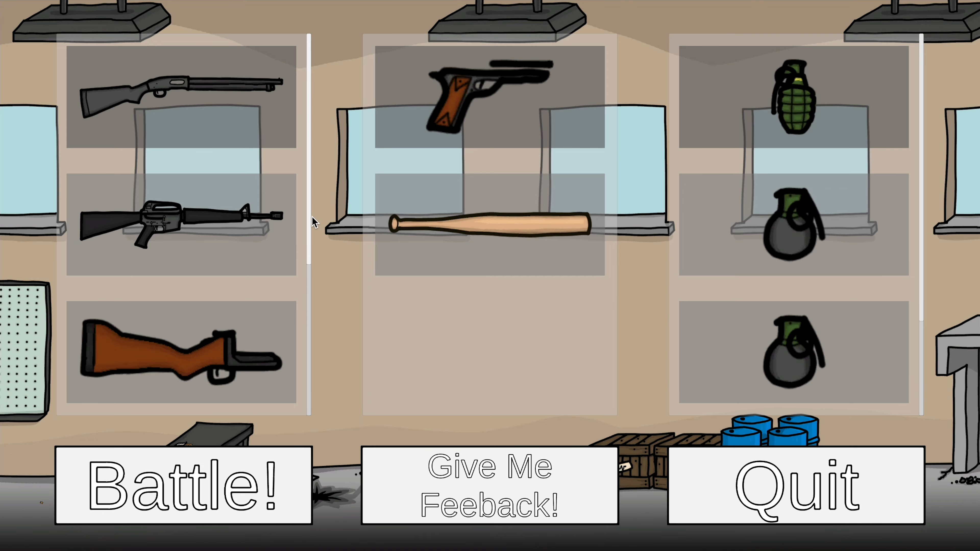
Scroll the main weapon panel in Play mode to test the shop layout
scroll(down, 3)
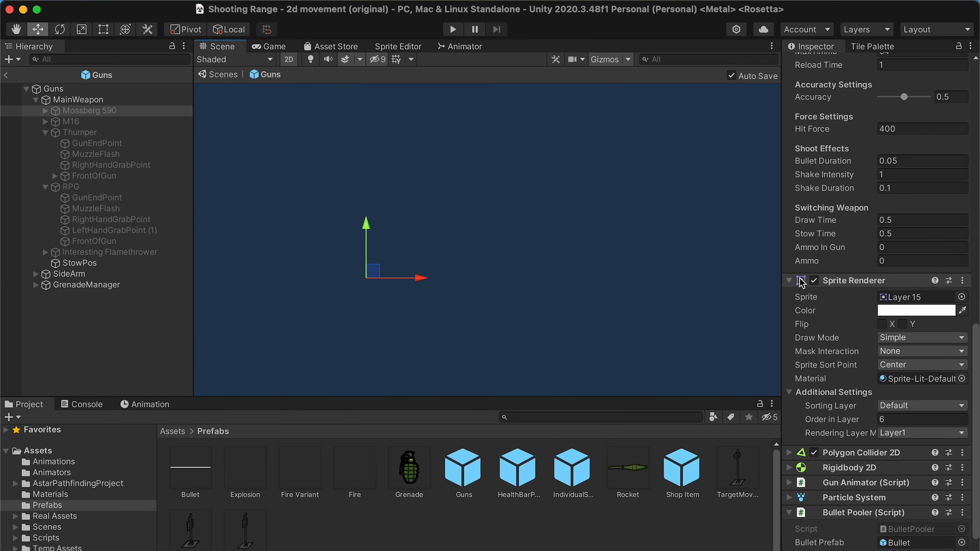
Select a MainWeapon child in the Guns prefab and view its Sprite Renderer settings
scroll(down, 3)
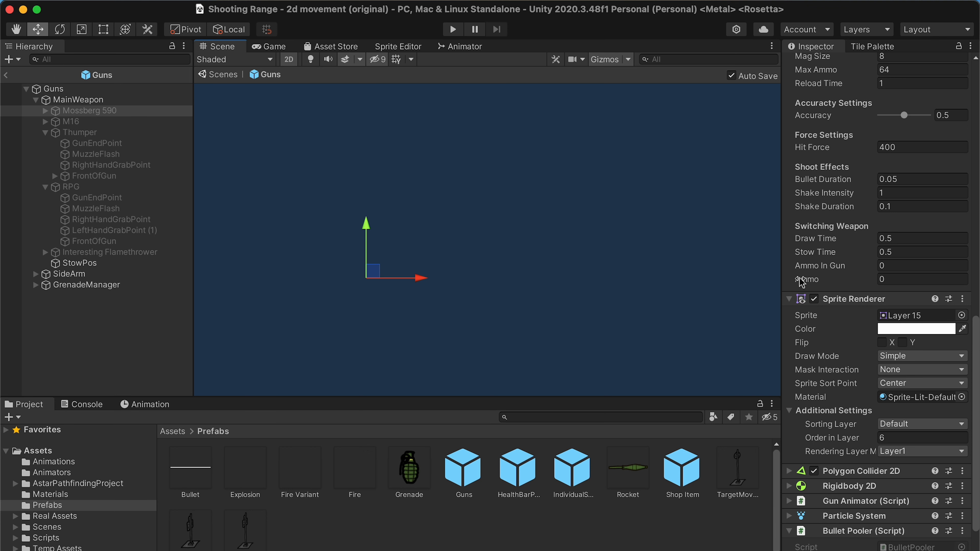
click(71, 187)
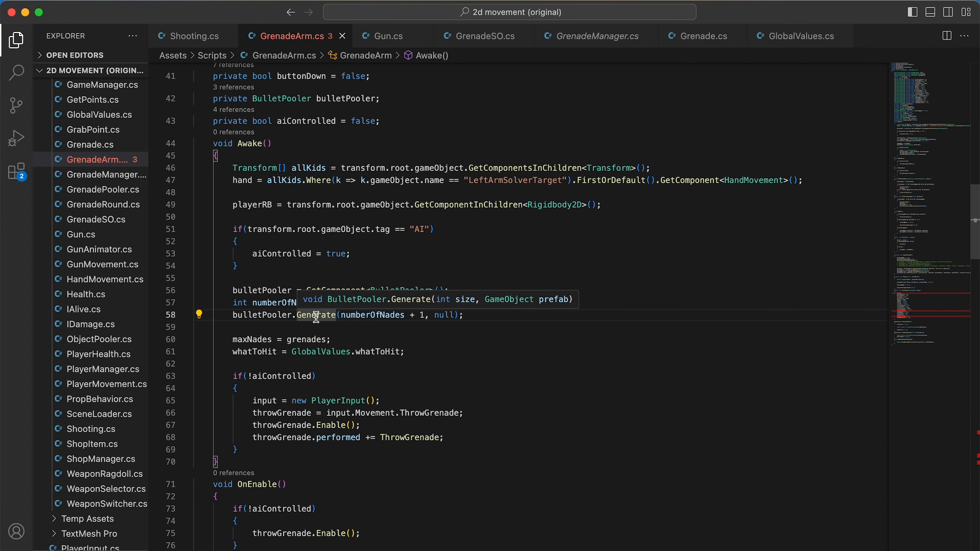
Complete the SetValues sprite line with '= values.sprite;' in GrenadeArm.cs
scroll(down, 3)
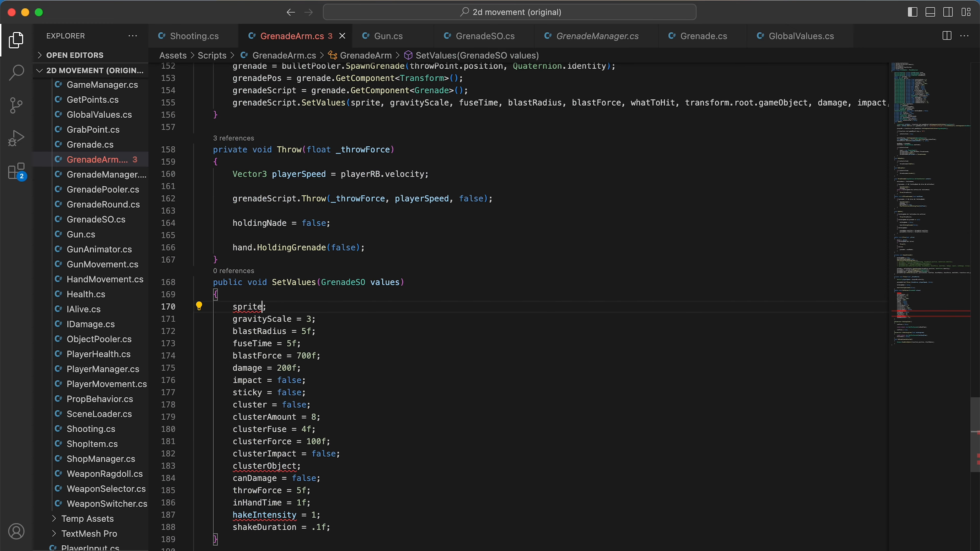
text(= values.sprite;)
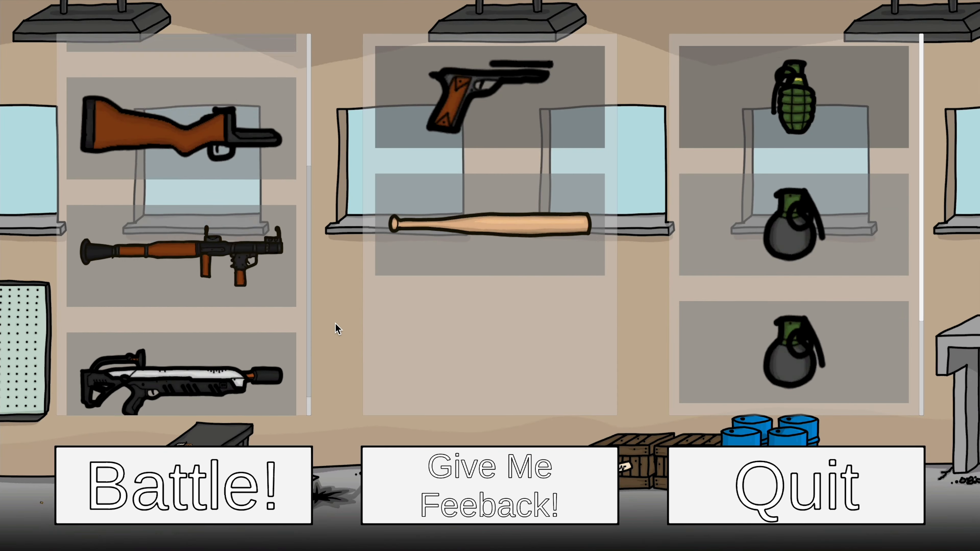
Run the shop and scroll the main weapon list to the rocket launcher and flamethrower entries
click(183, 485)
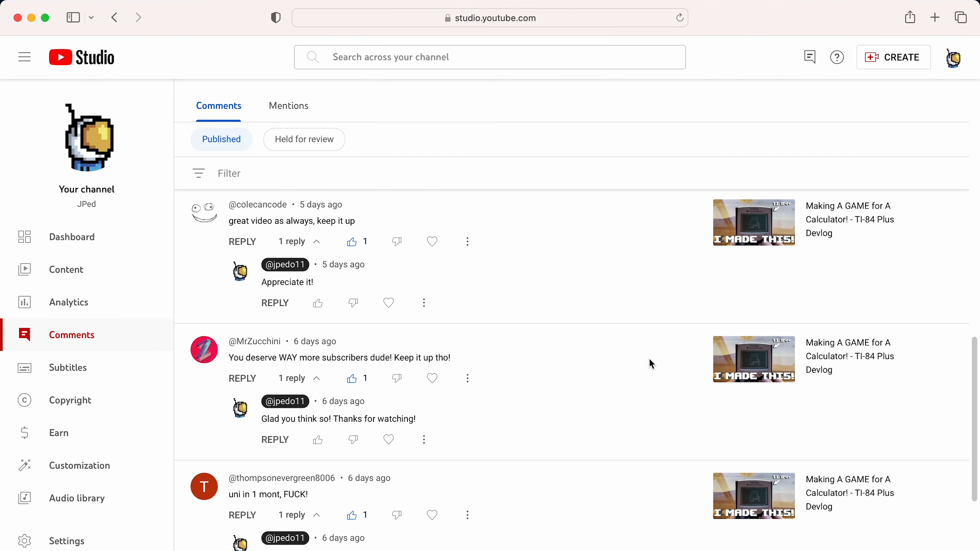
Scroll down the Published comments list to older replies, including the treasure-chest discussion
scroll(down, 3)
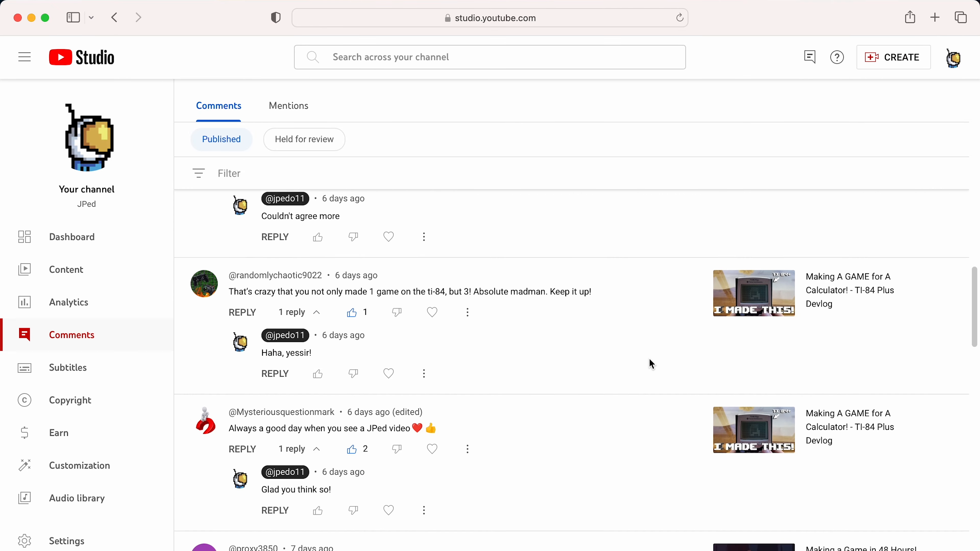
scroll(down, 3)
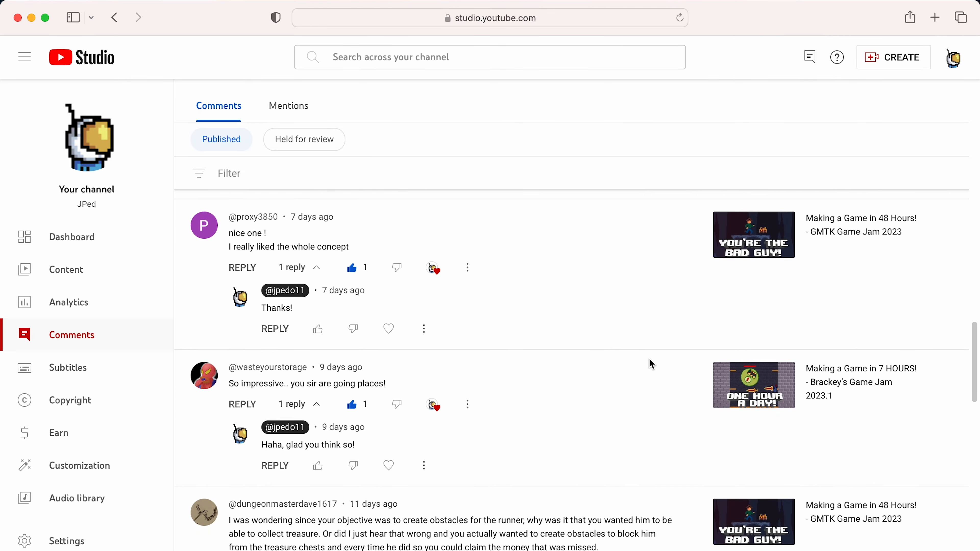
scroll(down, 3)
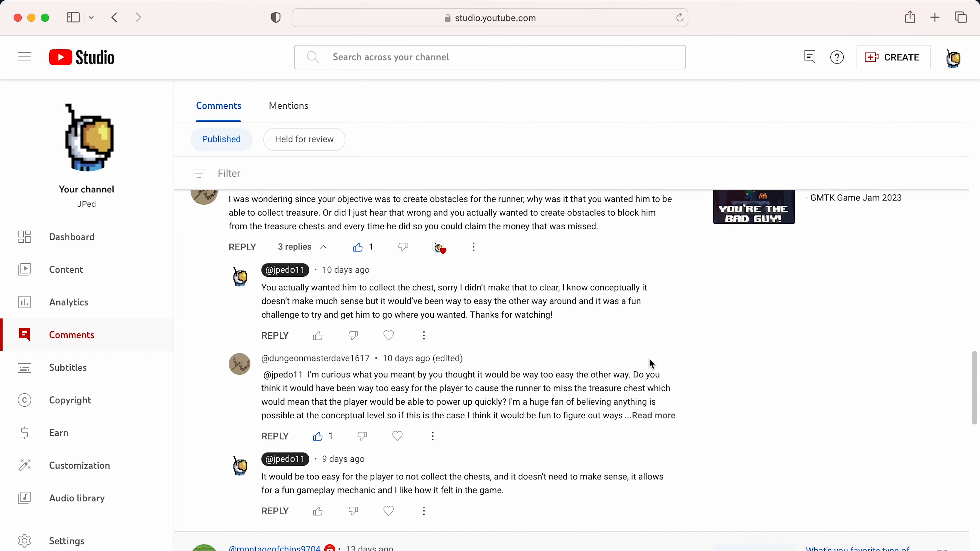